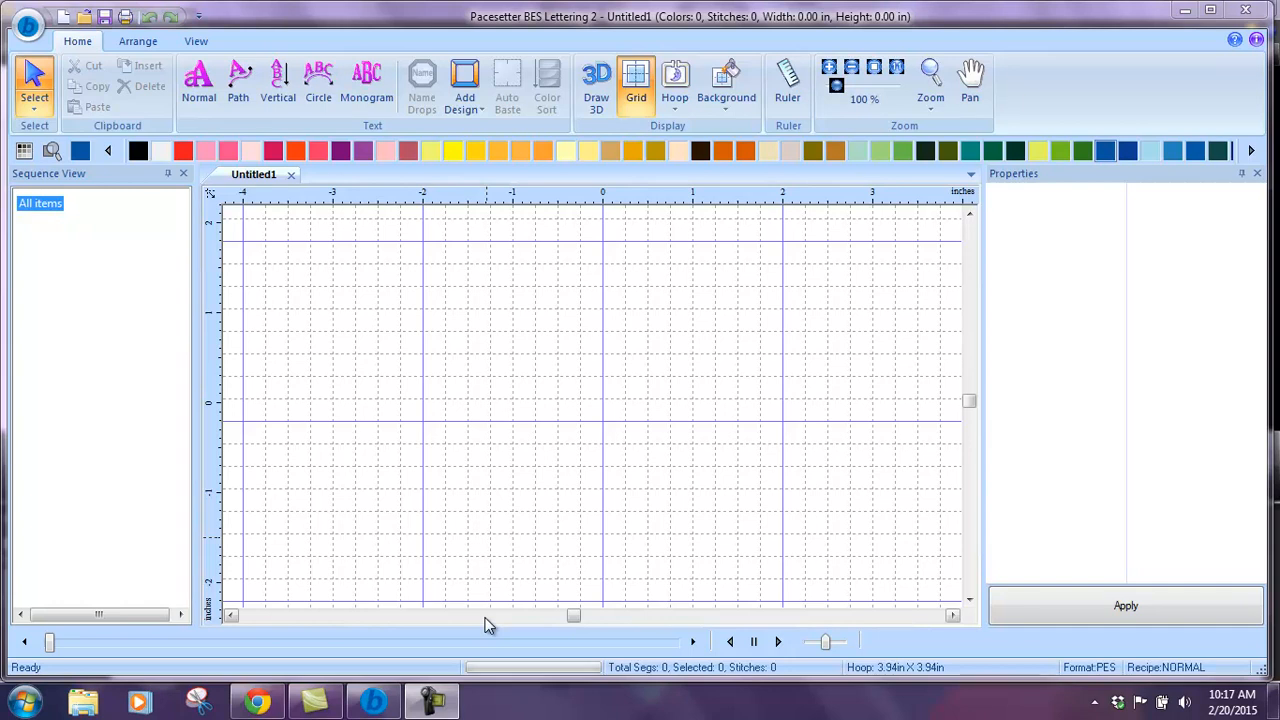
mouse_move(490, 597)
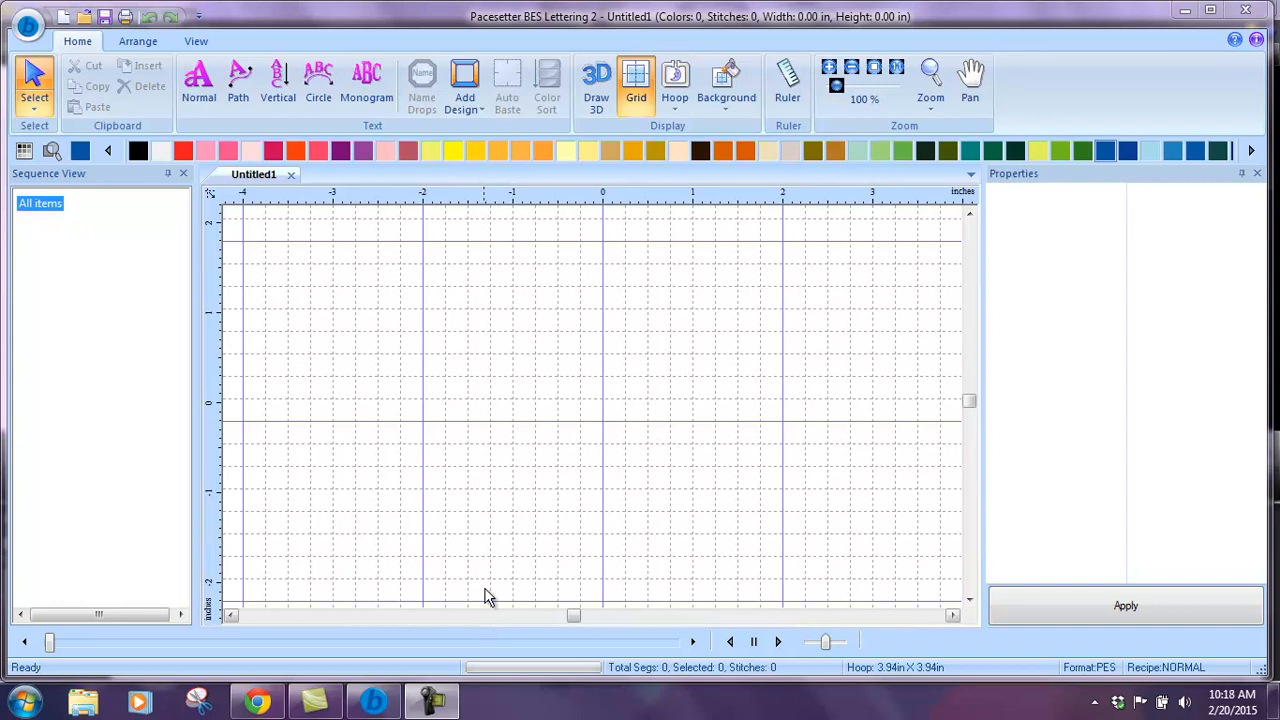
mouse_move(198, 80)
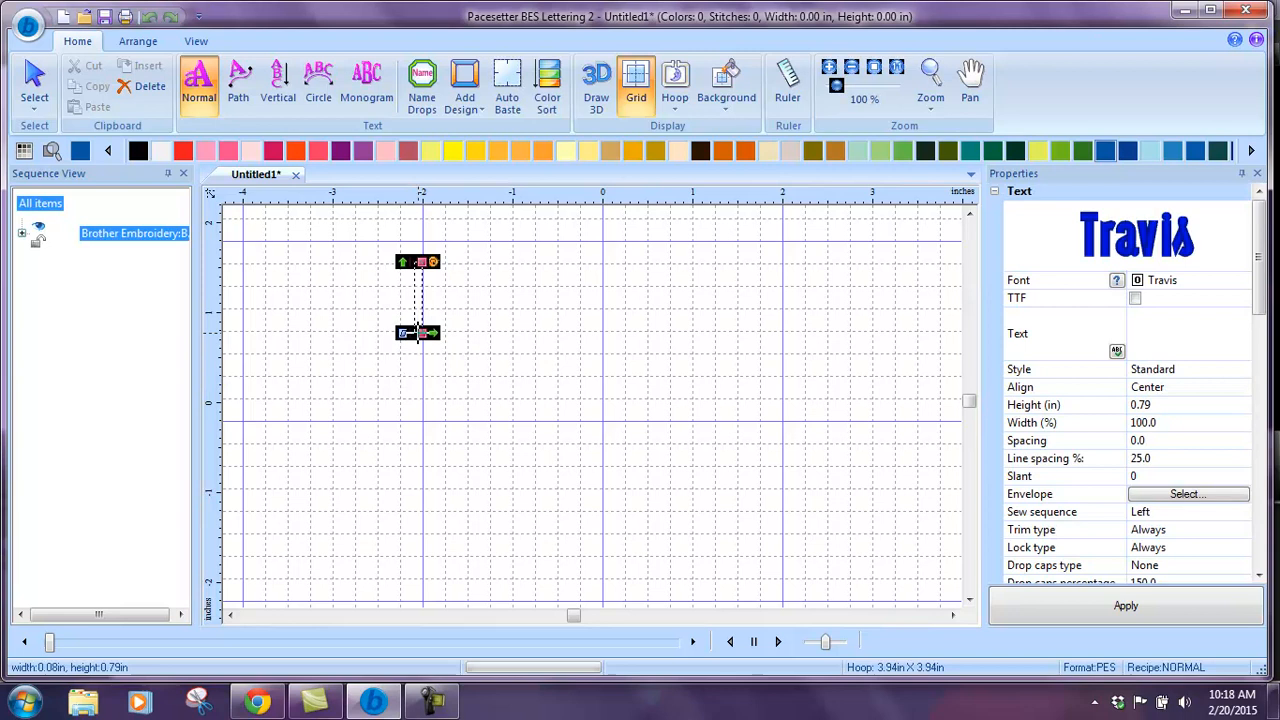
Type 'True', 'Type', 'Font' on three lines and shrink the text frame to fit.
text(True)
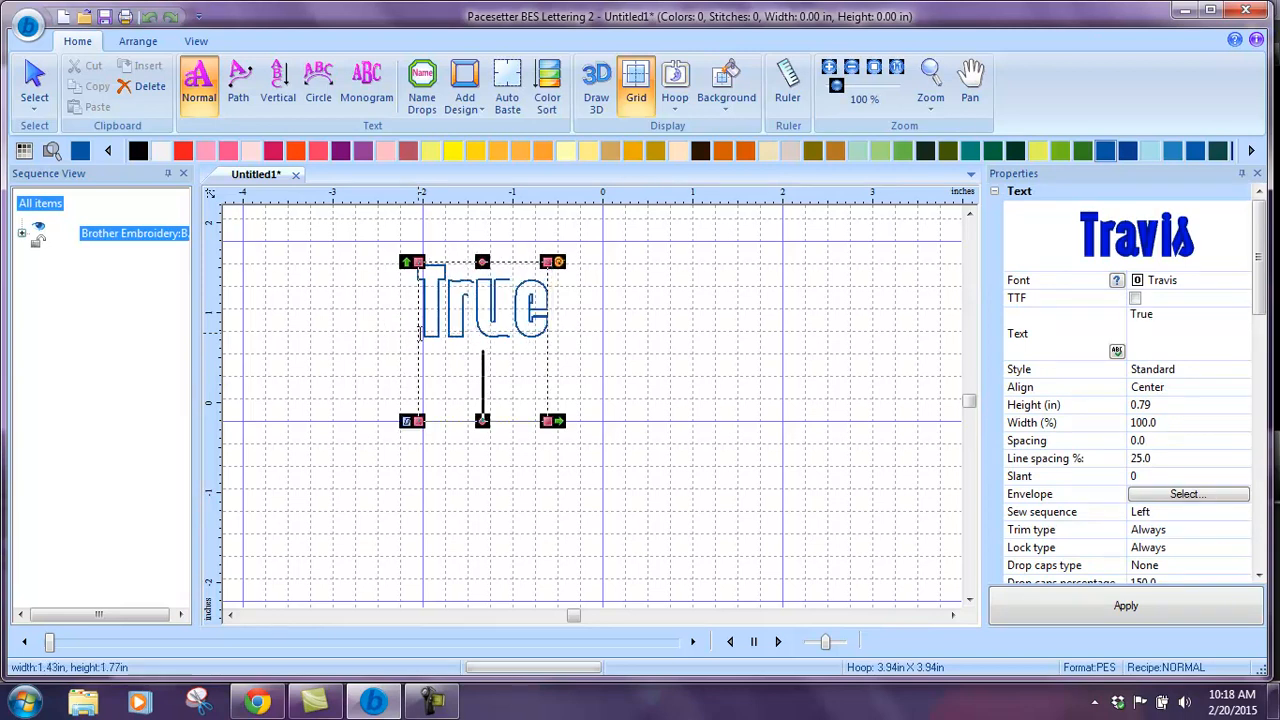
text(Type)
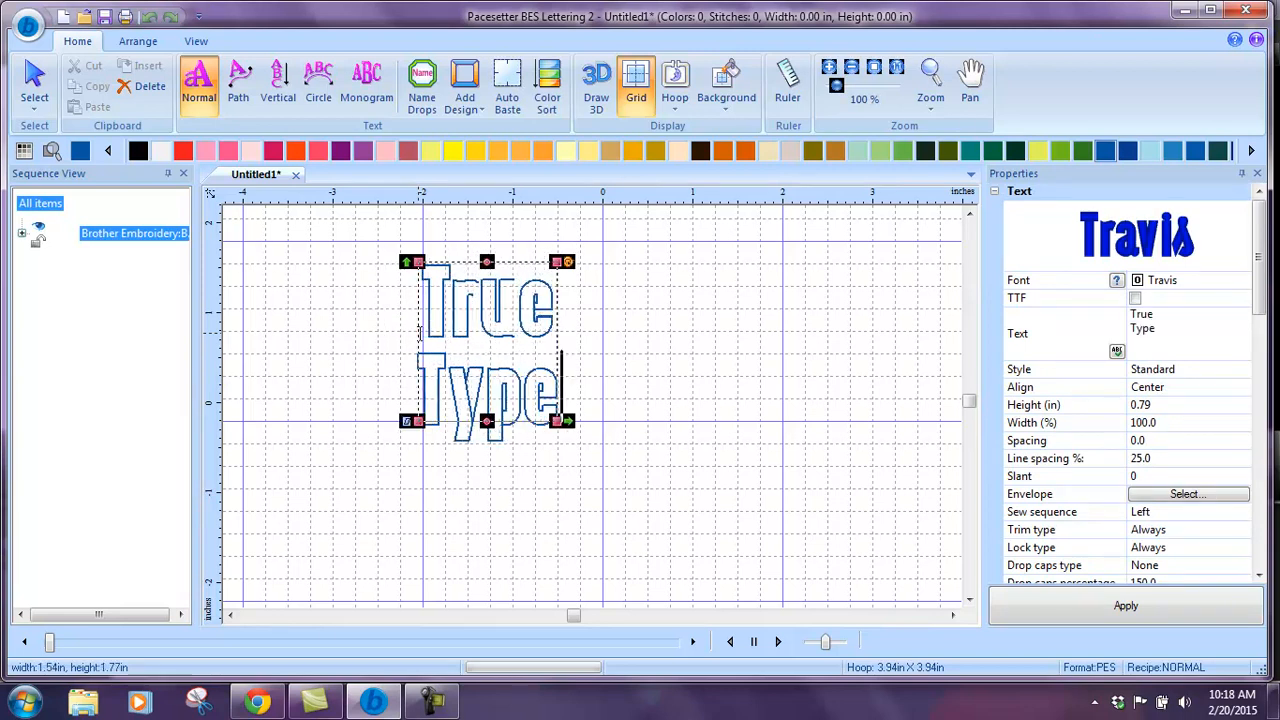
text(Font)
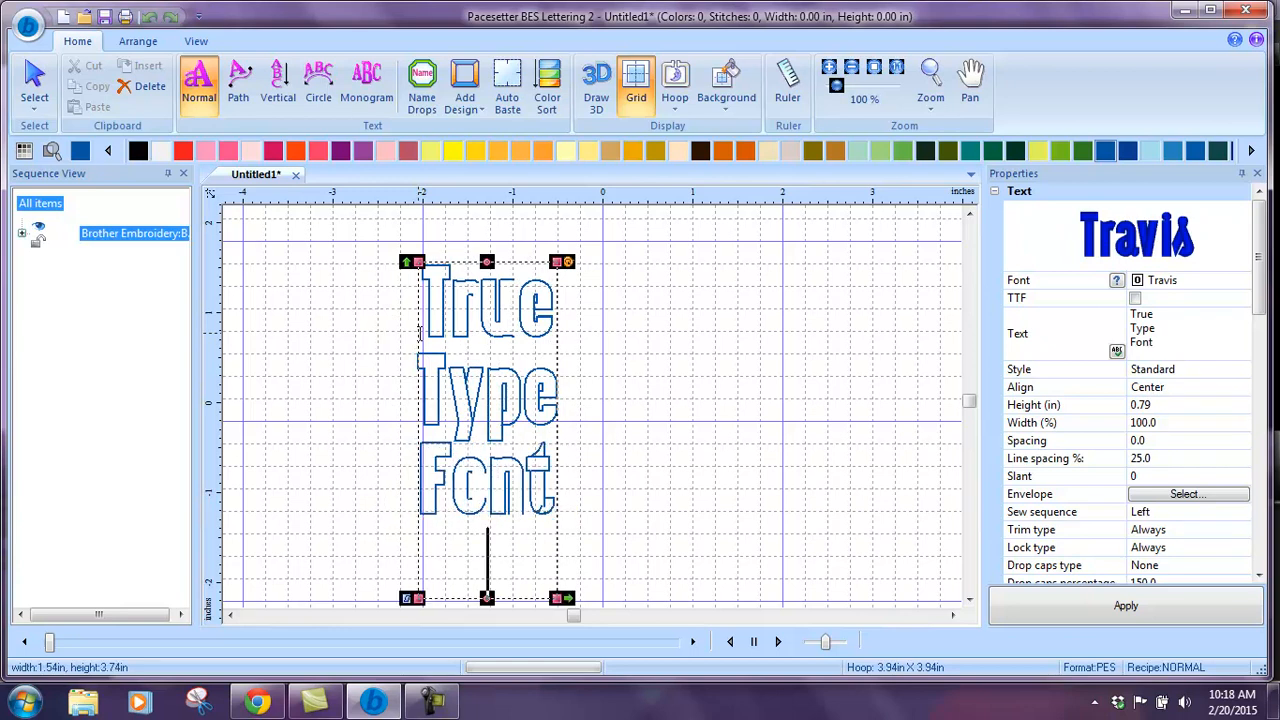
drag(487, 597, 487, 510)
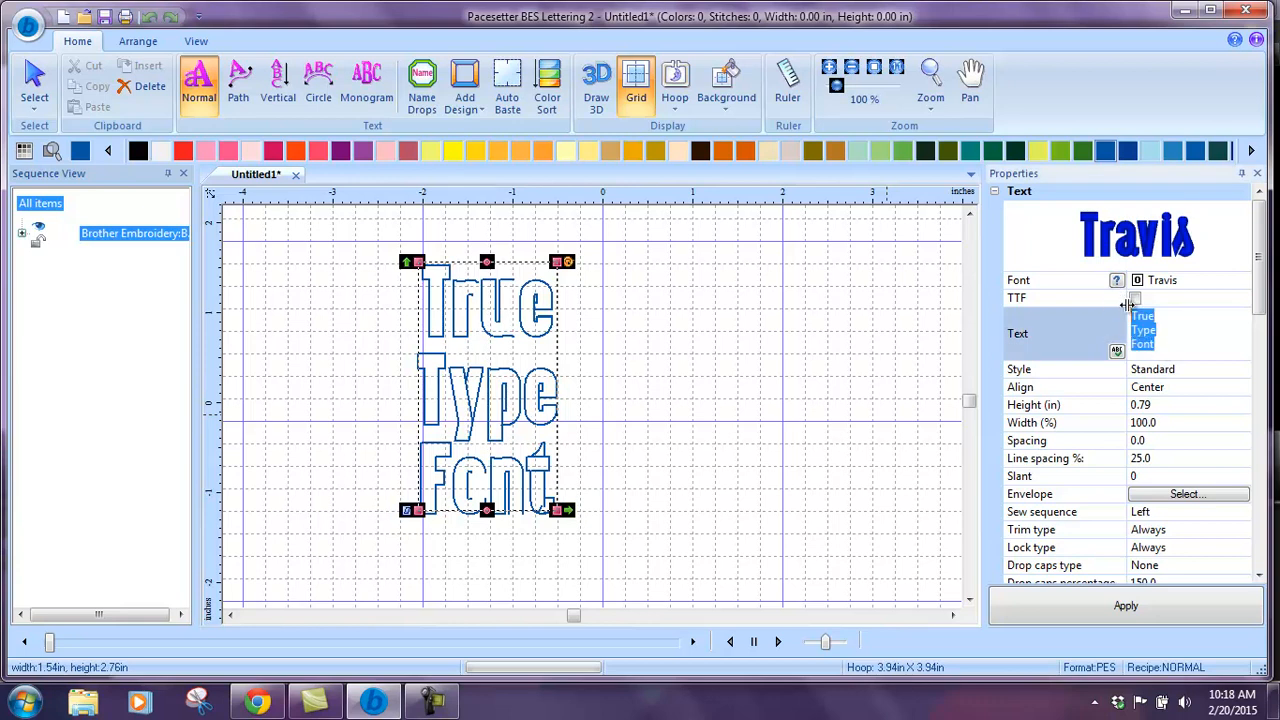
Turn on the TTF option and set the lettering font to Whoa DNA.
click(1135, 298)
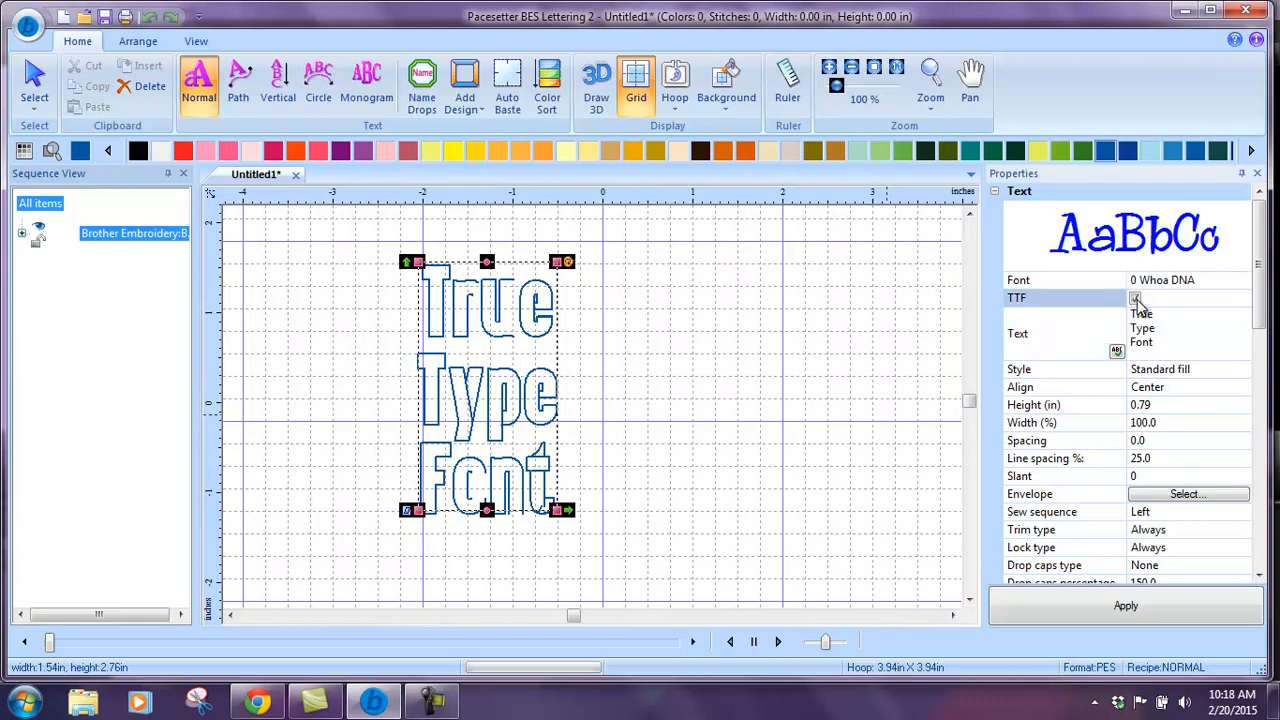
click(1135, 298)
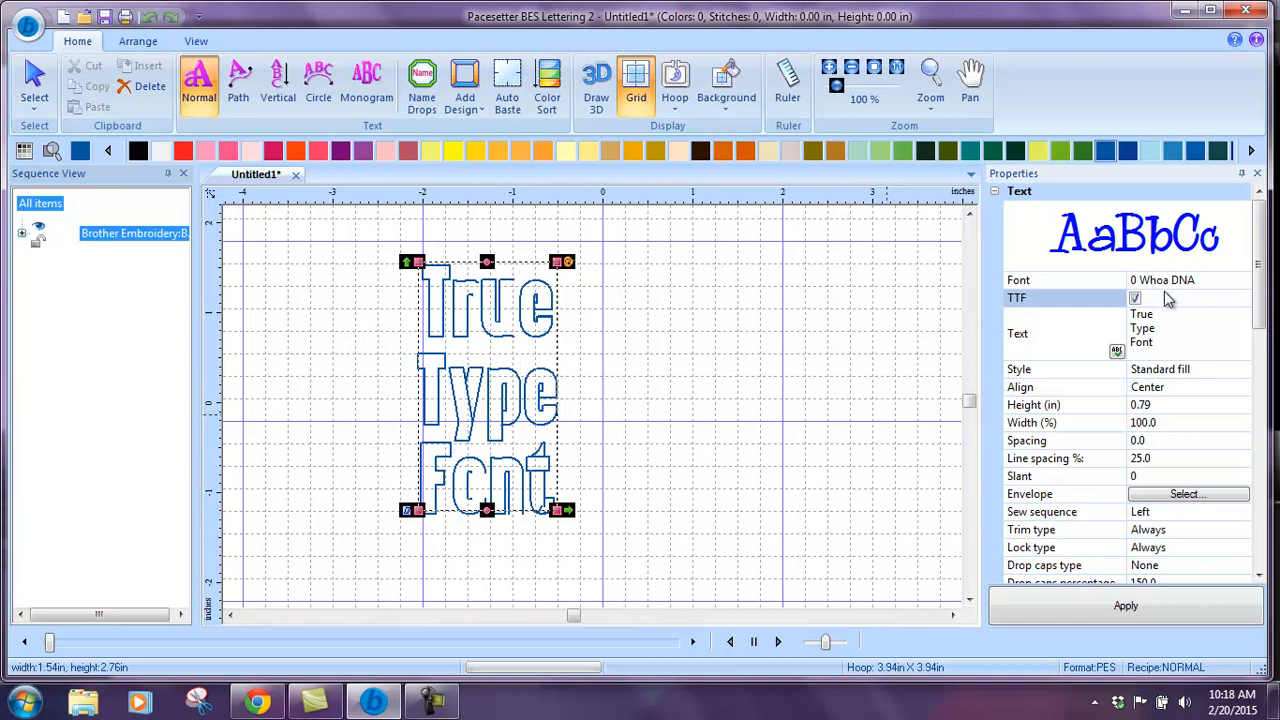
mouse_move(1205, 295)
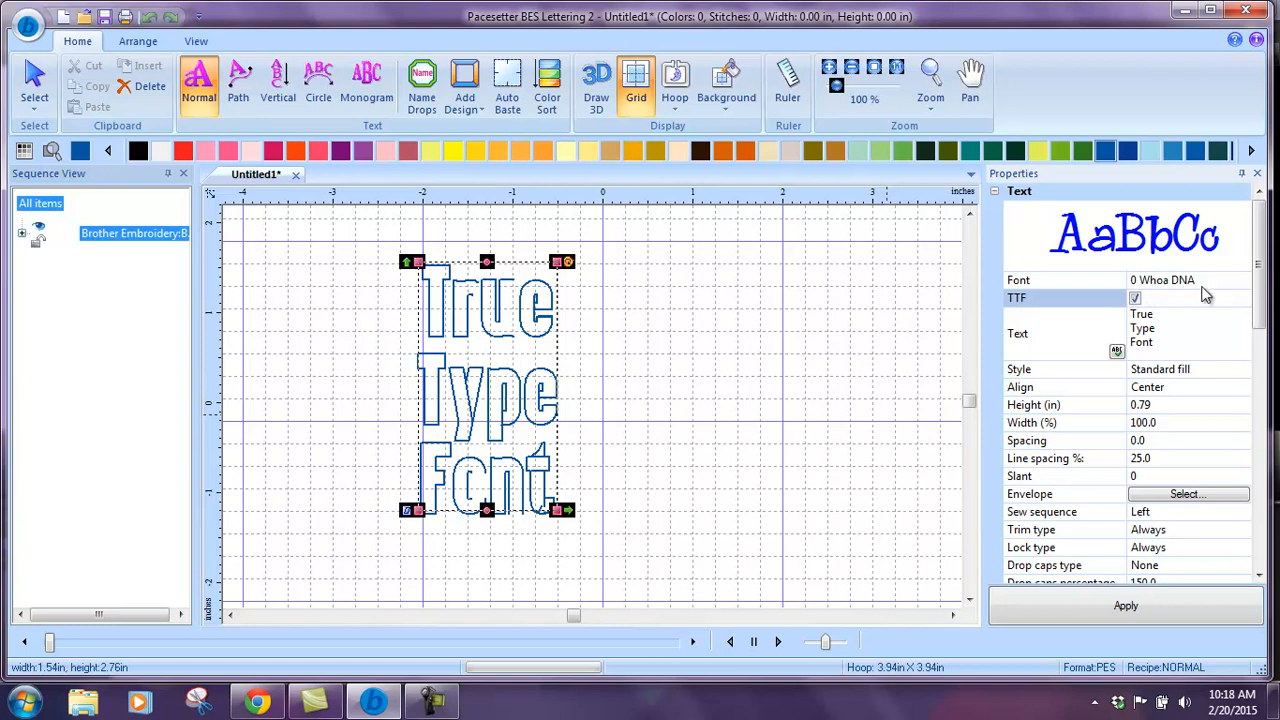
scroll(down, 3)
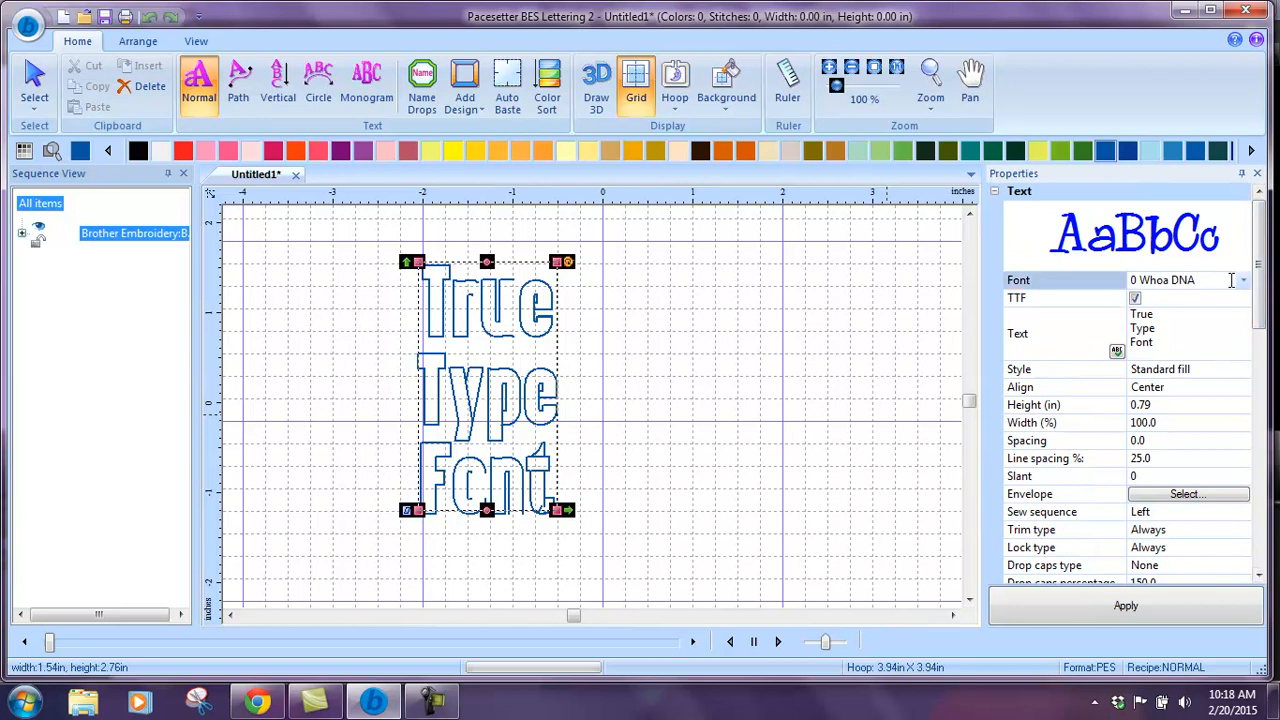
click(1243, 280)
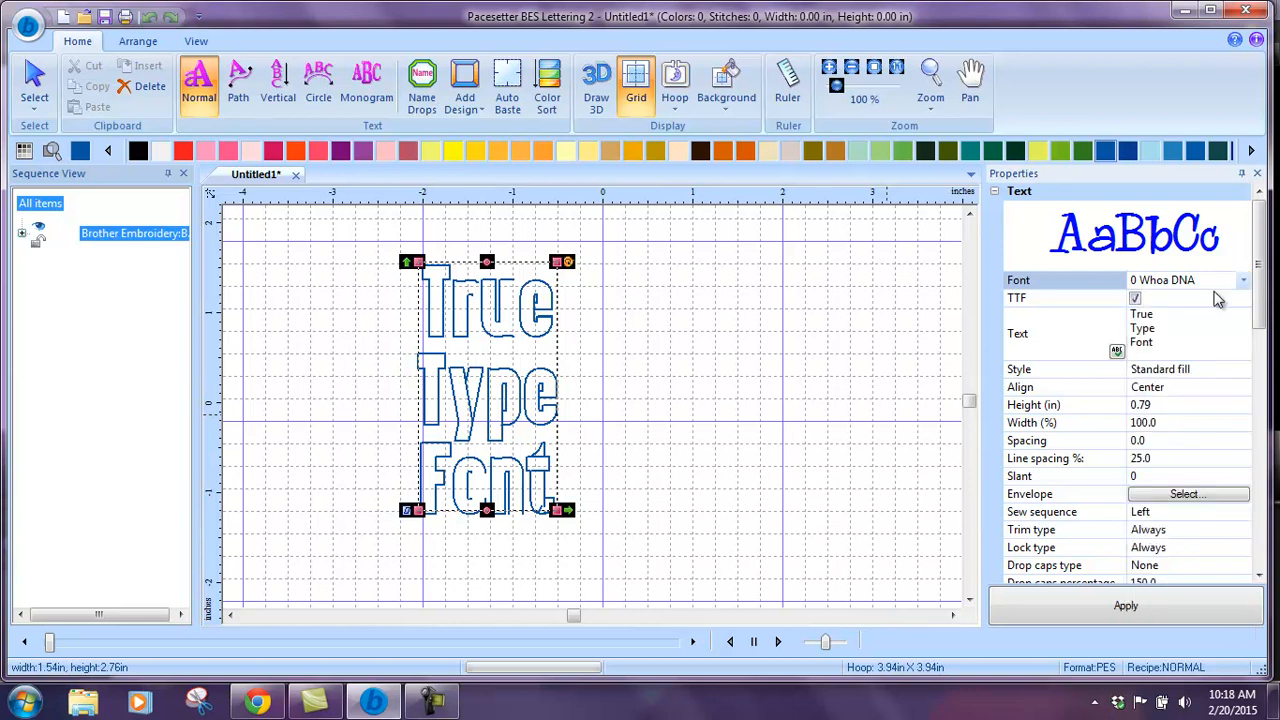
click(1125, 605)
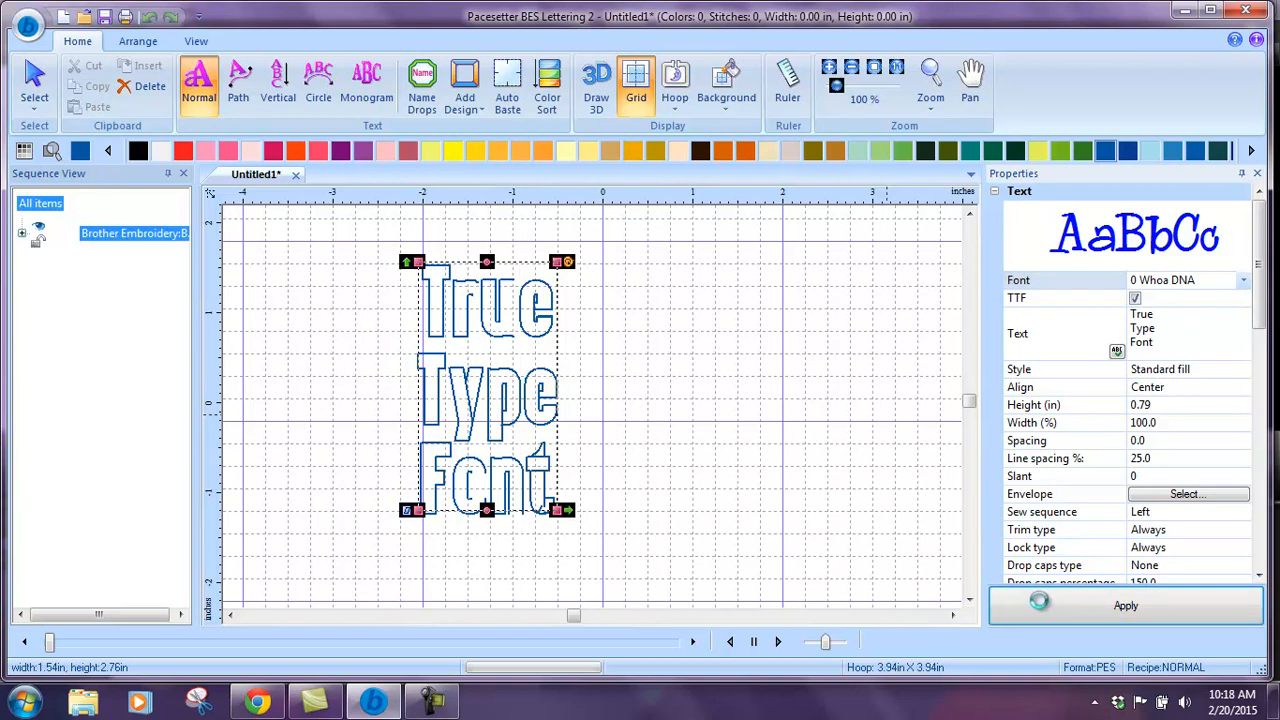
Apply the Whoa DNA fill lettering (3653 stitches) and turn on Draw 3D.
click(1125, 605)
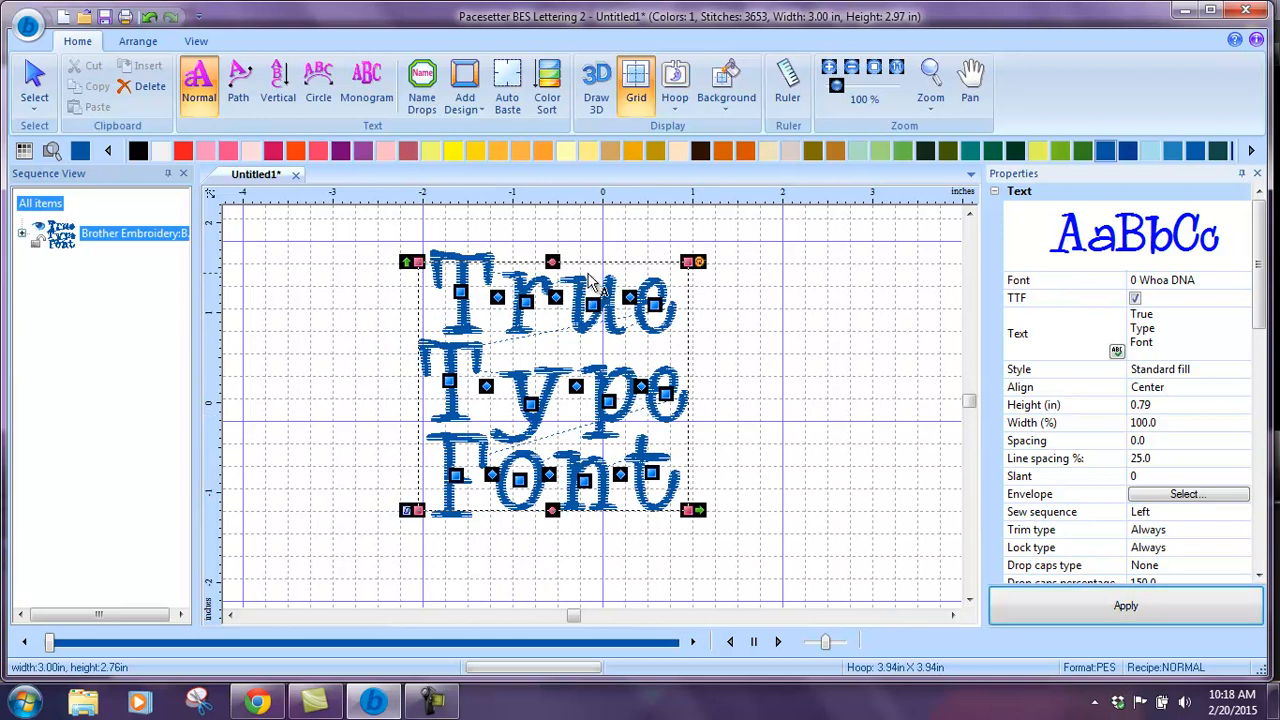
click(596, 78)
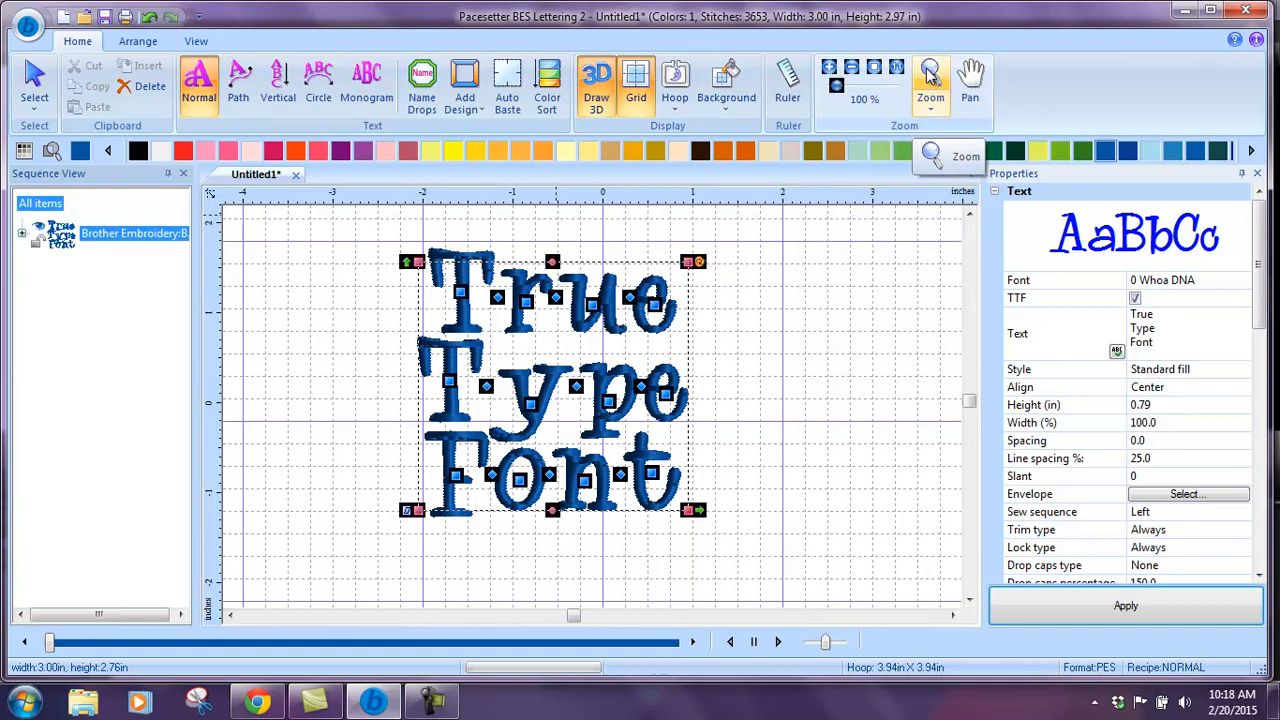
Zoom in to about 413% on the letters T and r.
click(930, 80)
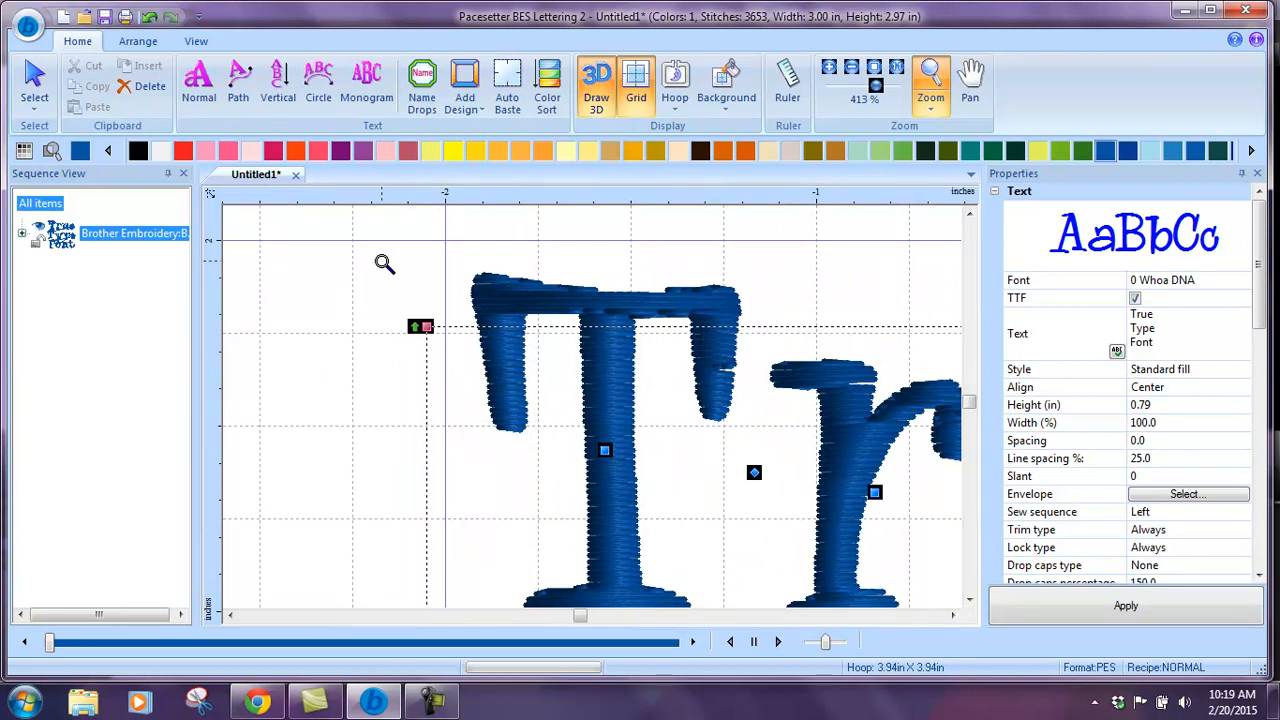
mouse_move(736, 439)
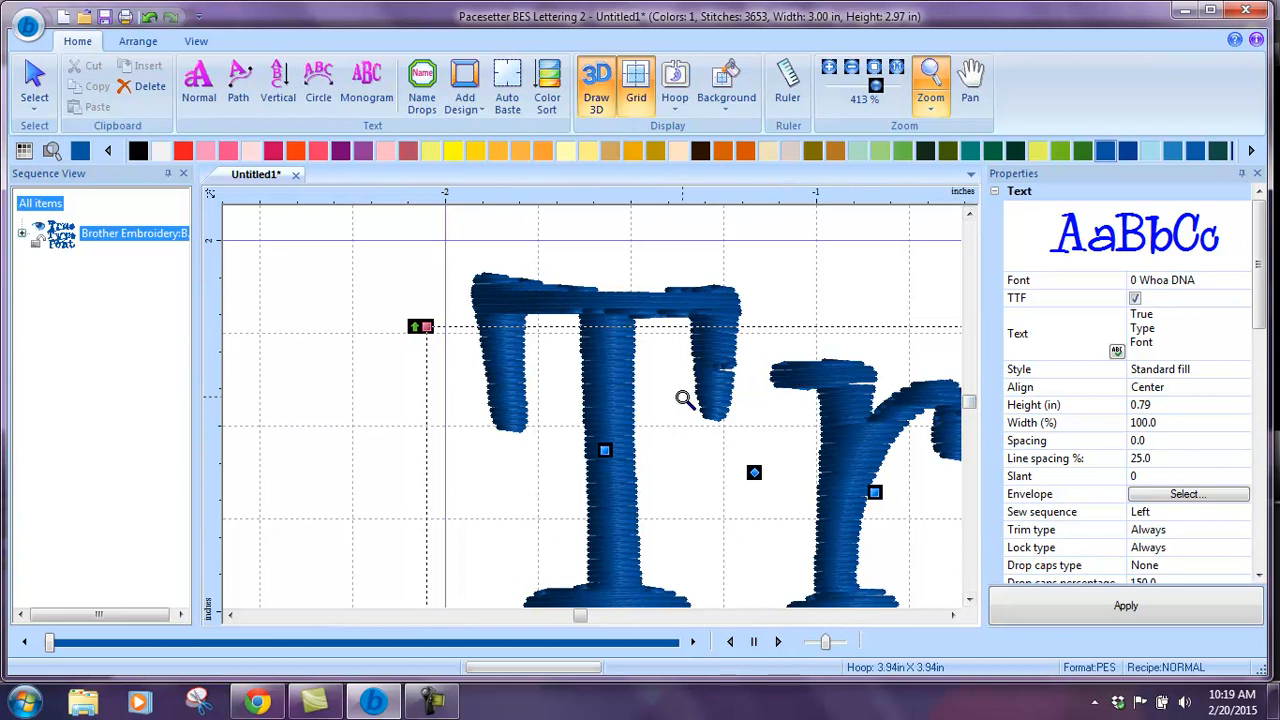
mouse_move(1192, 380)
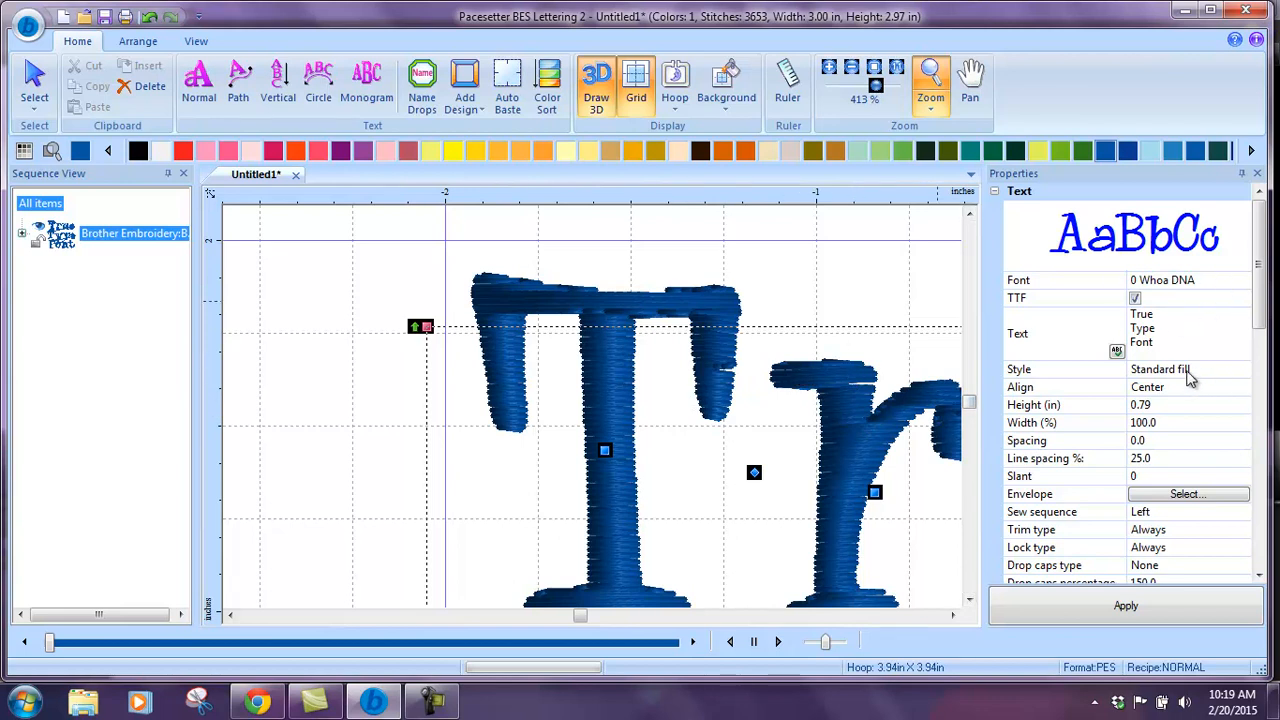
mouse_move(1030, 383)
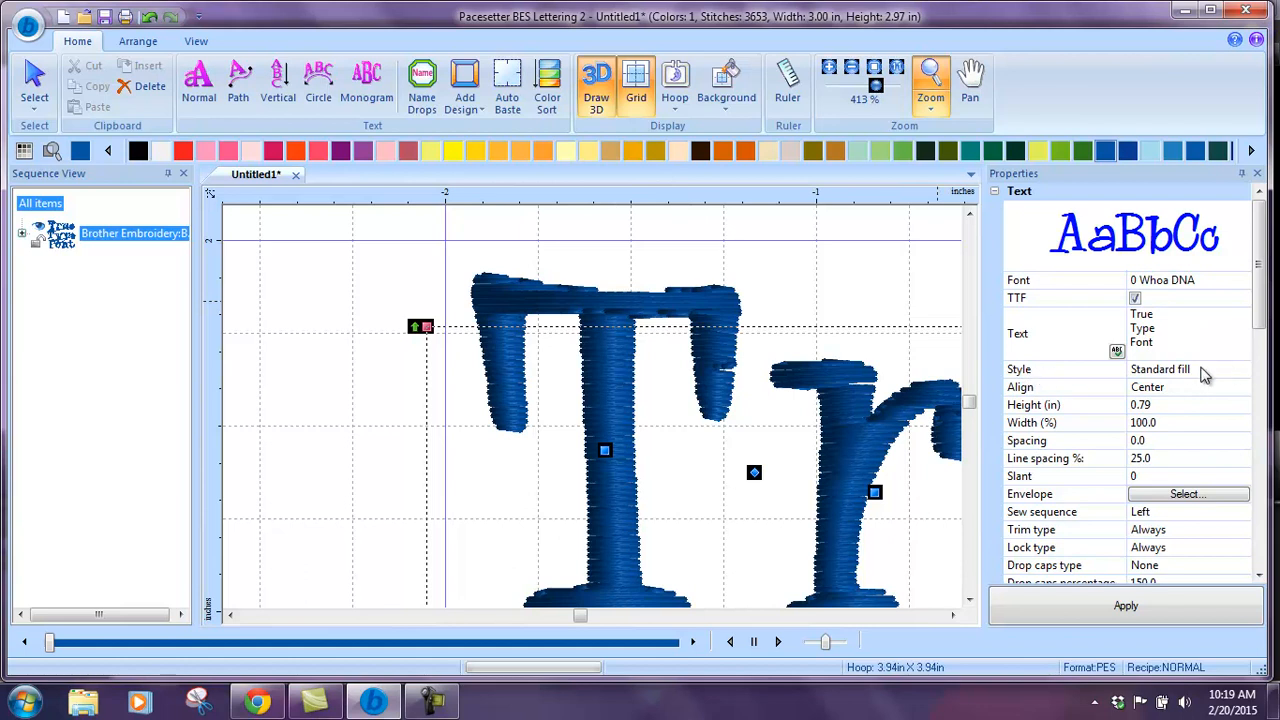
Set the Style to Column and apply, regenerating 4641 stitches.
click(1243, 369)
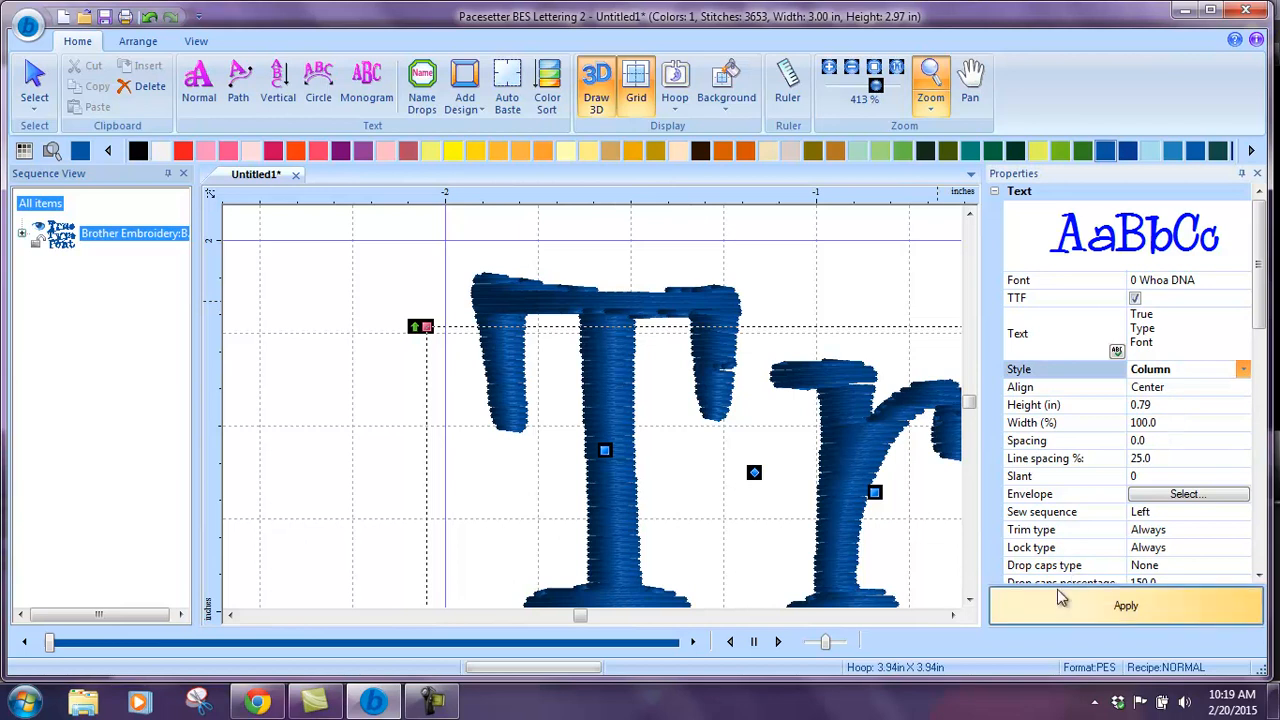
click(1125, 605)
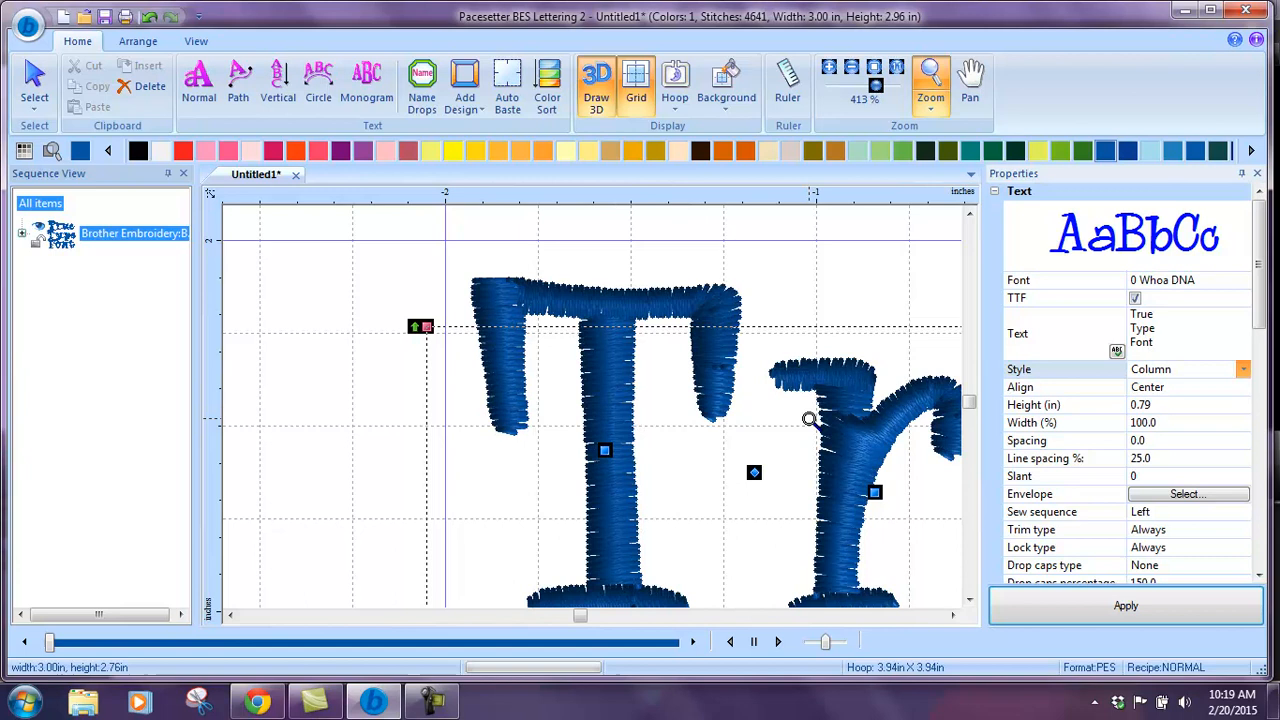
mouse_move(652, 301)
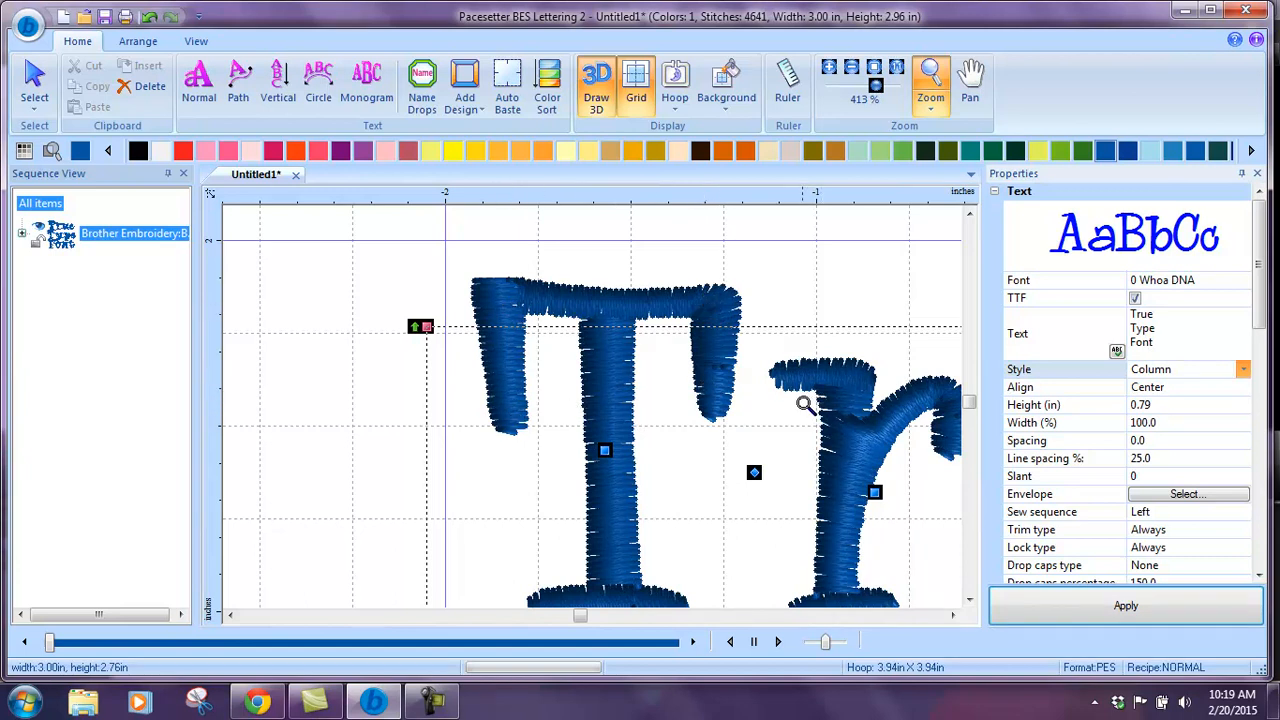
mouse_move(843, 563)
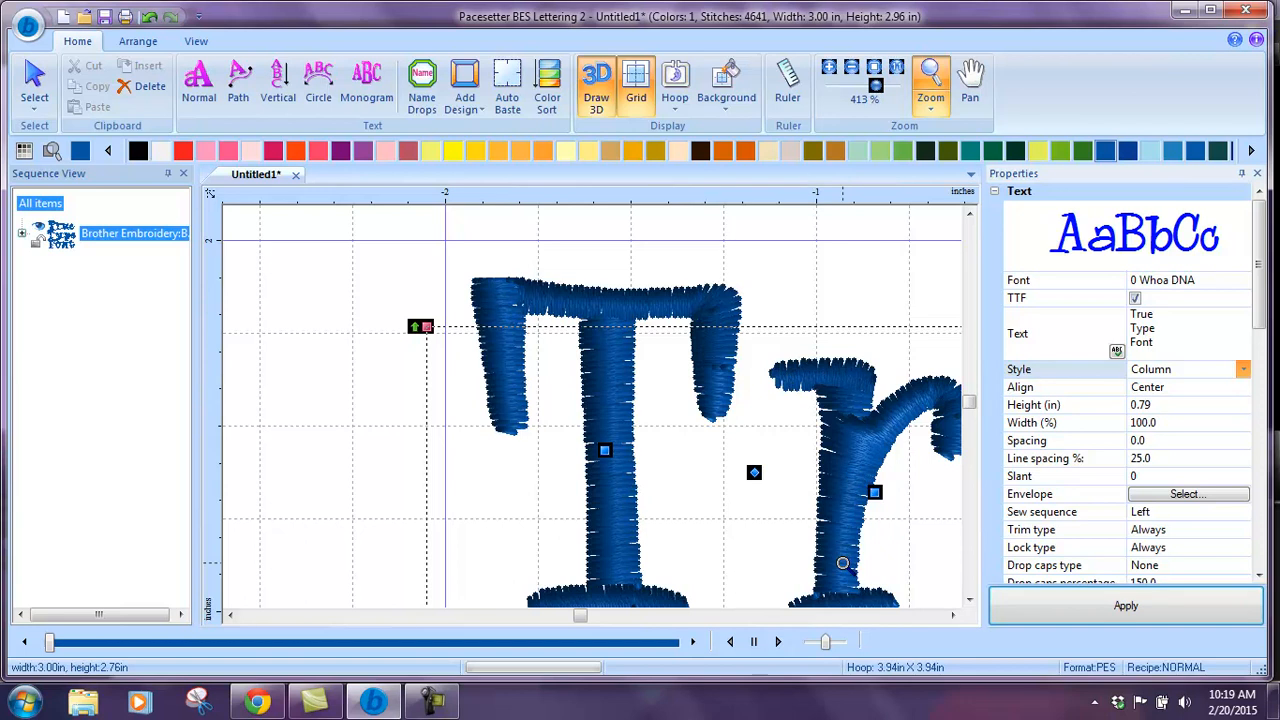
mouse_move(960, 435)
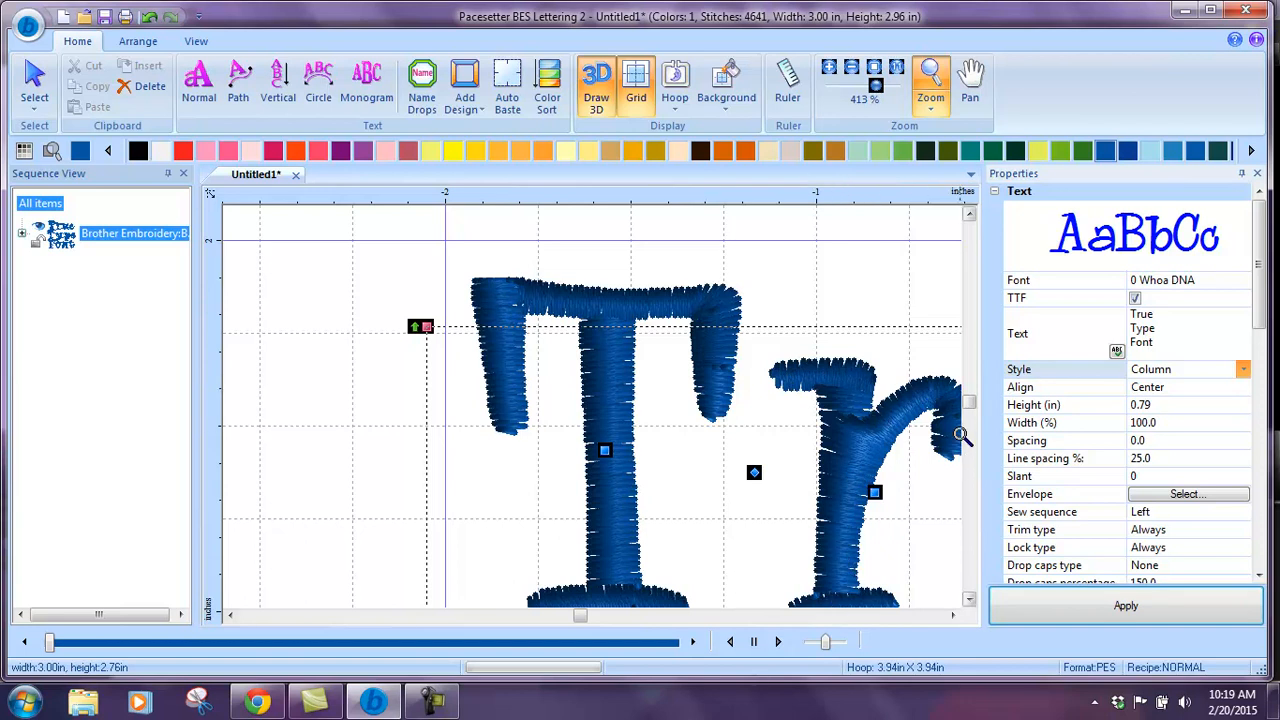
mouse_move(855, 570)
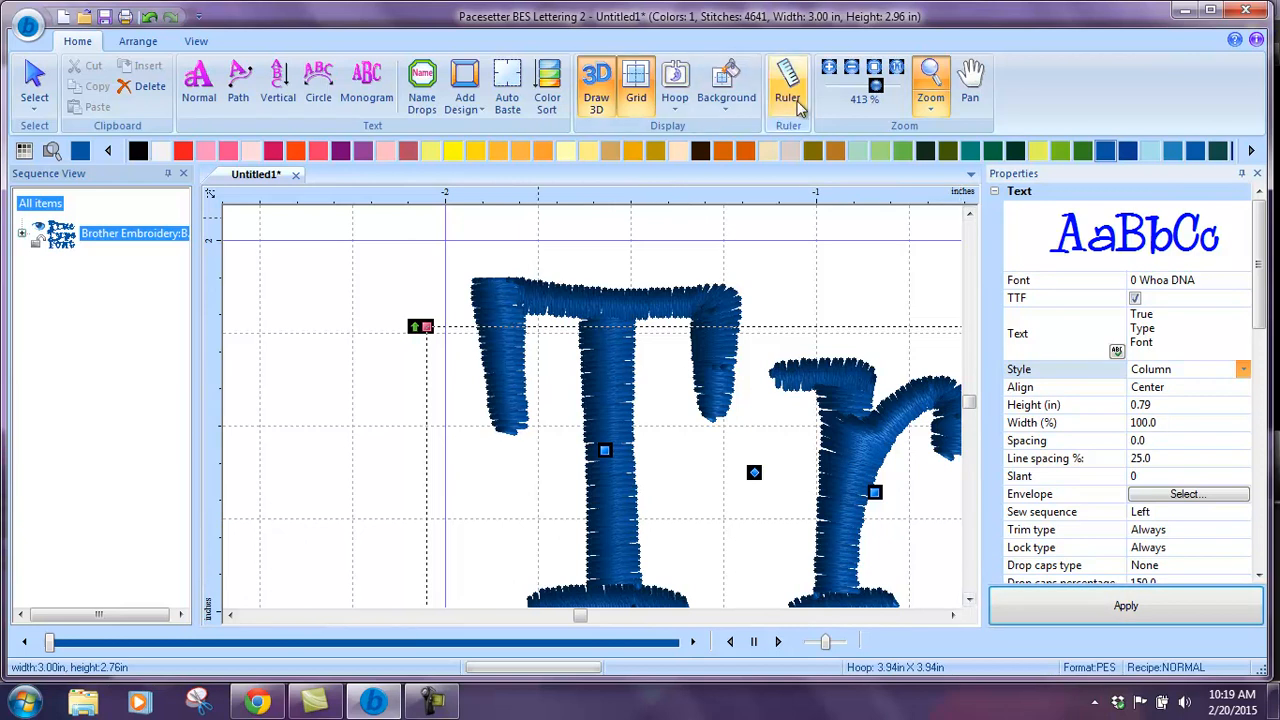
Zoom To Fit the whole lettering and bring up the Save As window.
click(929, 85)
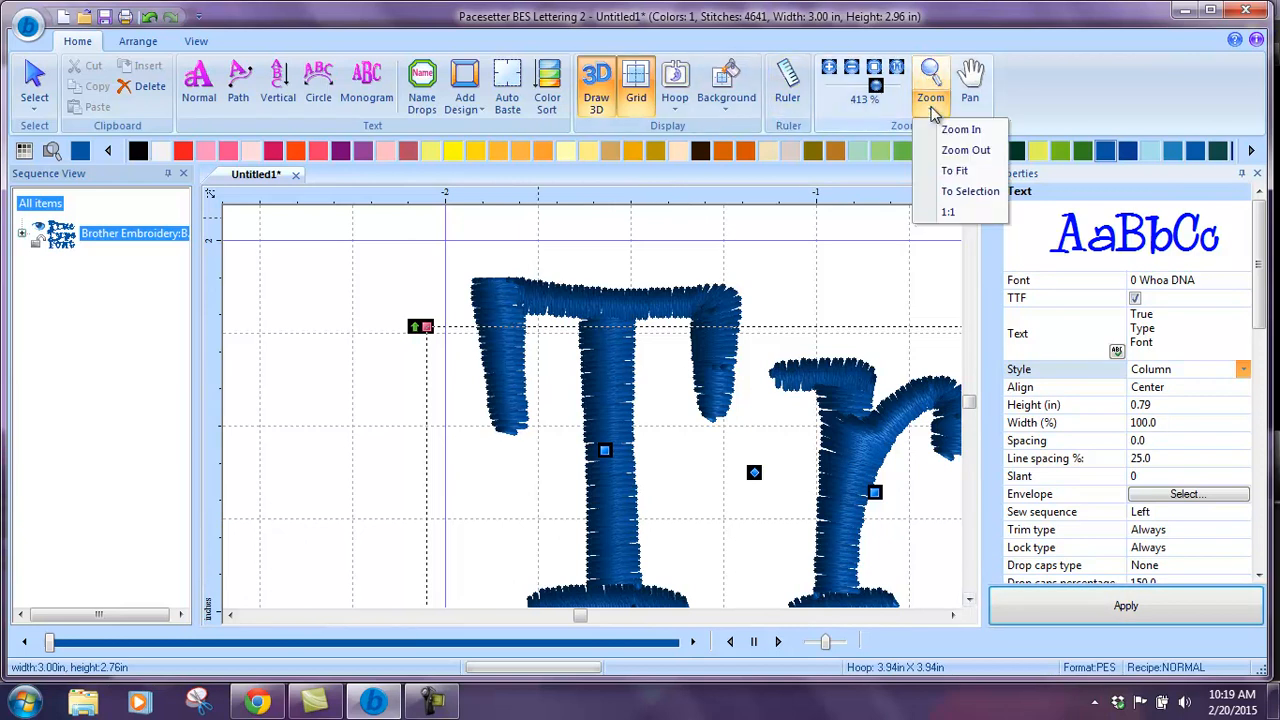
click(954, 170)
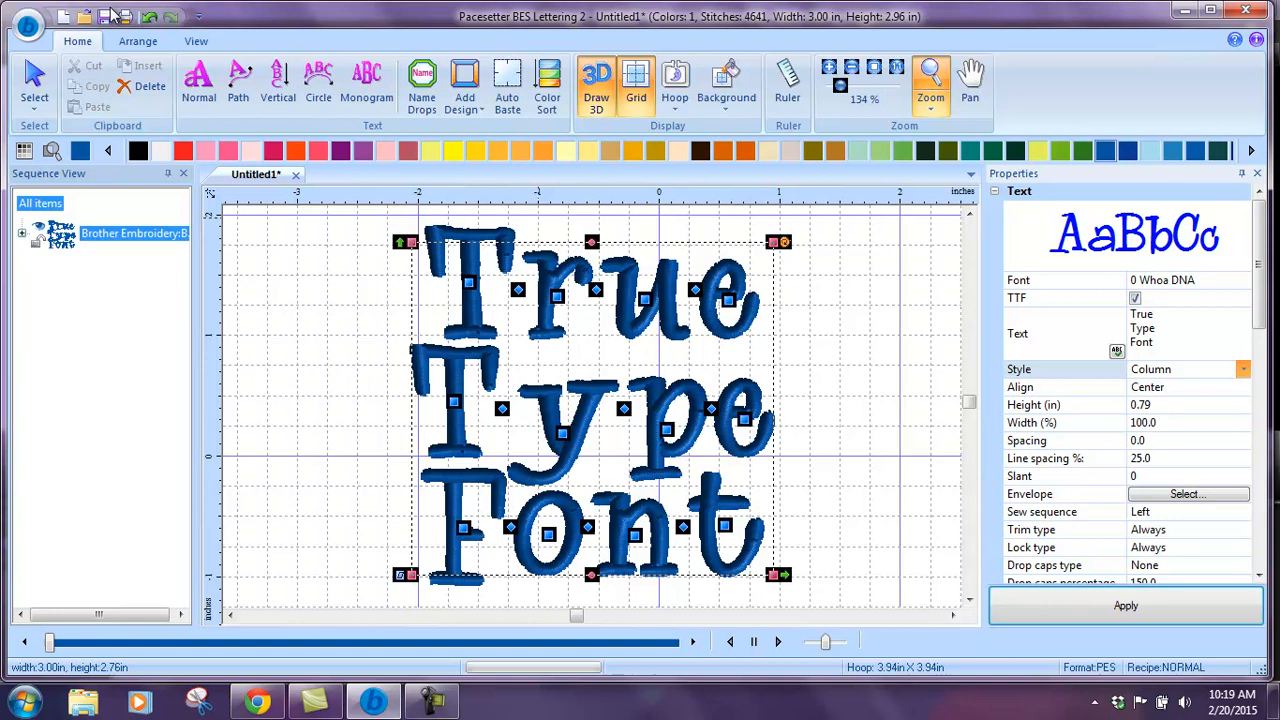
click(27, 27)
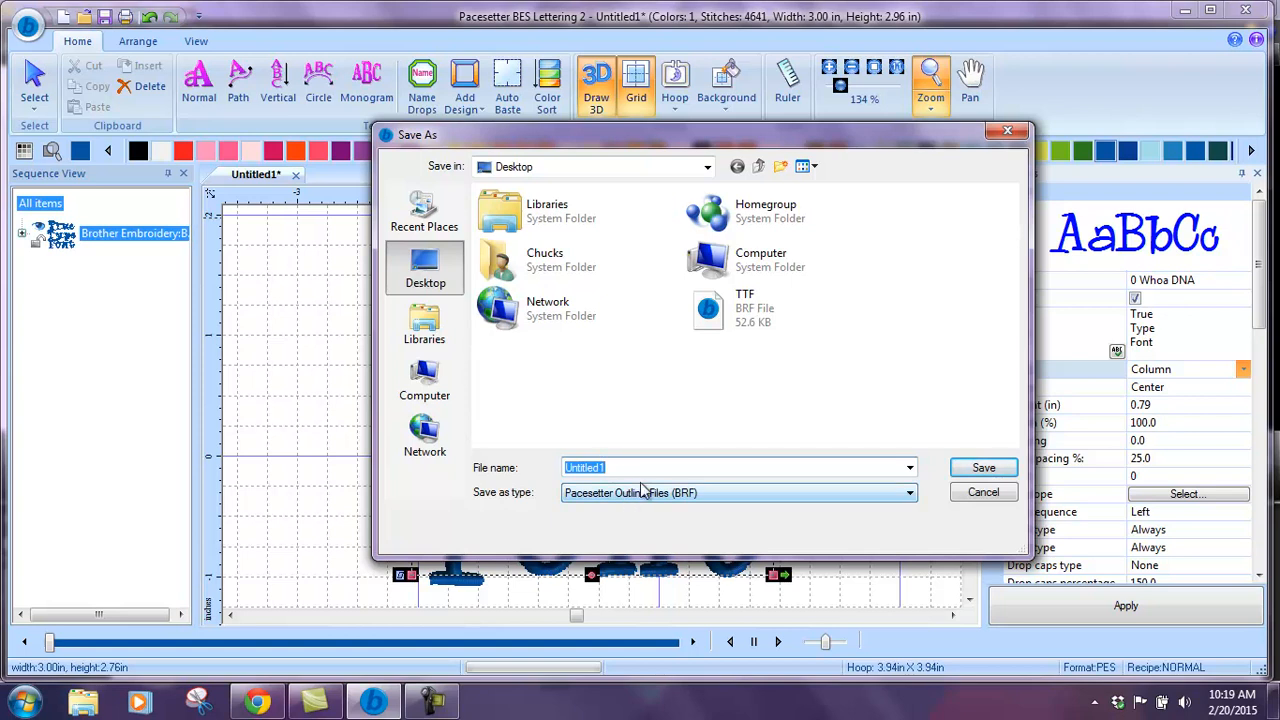
mouse_move(710, 308)
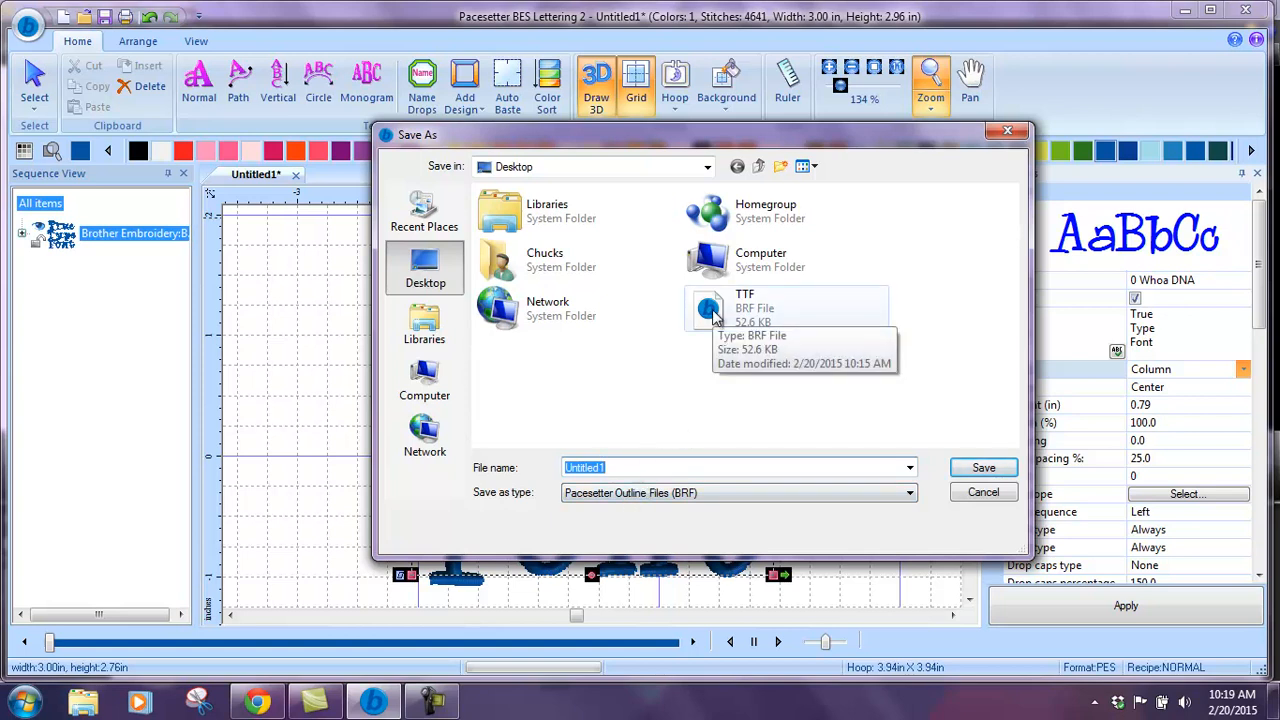
Set Save as type to Brother/Baby Lock Multi Needle (PES v9).
click(905, 492)
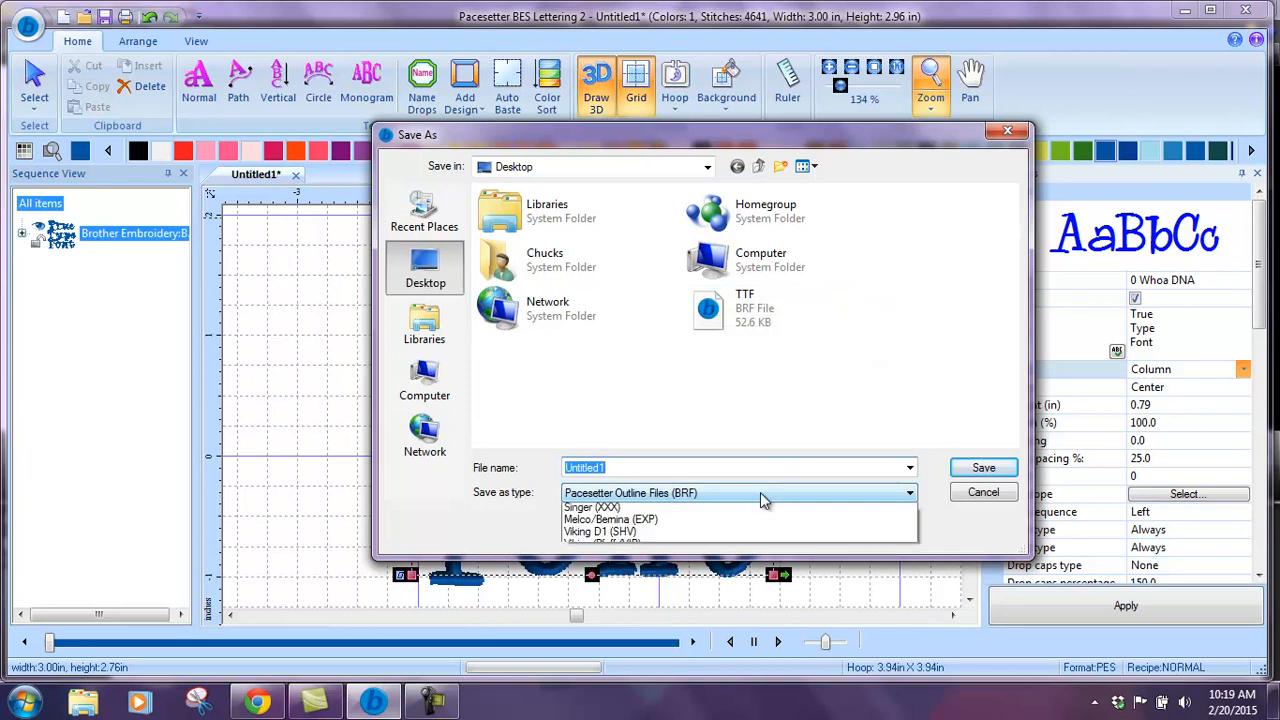
click(660, 492)
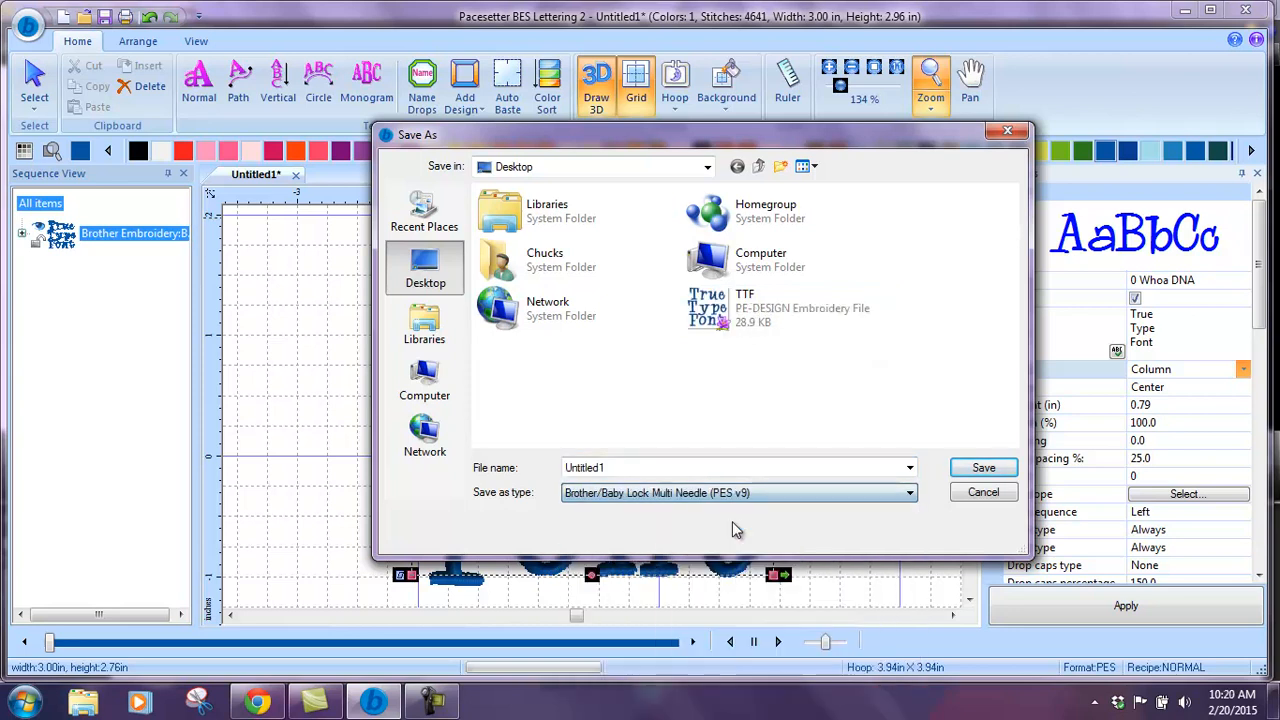